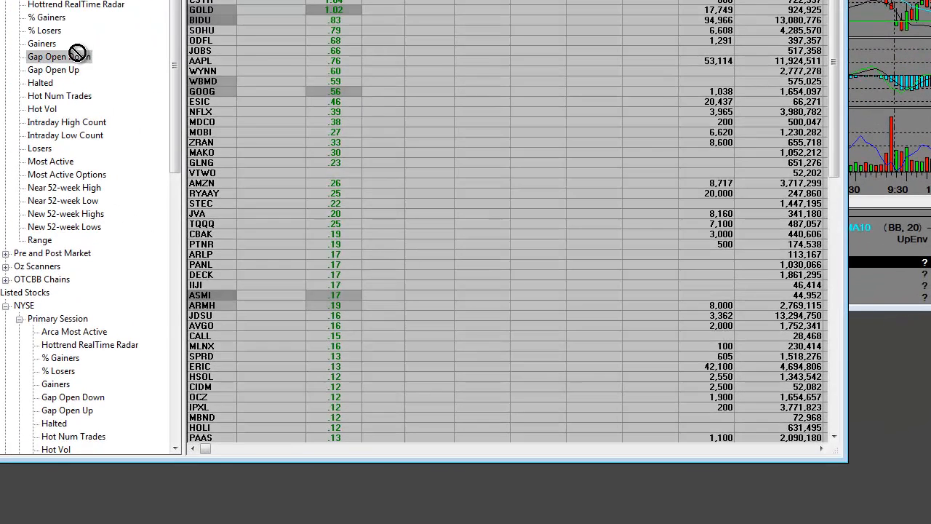
# - Load the OTC Stocks Primary Session Gap Open Up scanner from the Tal Tree
pyautogui.click(47, 57)
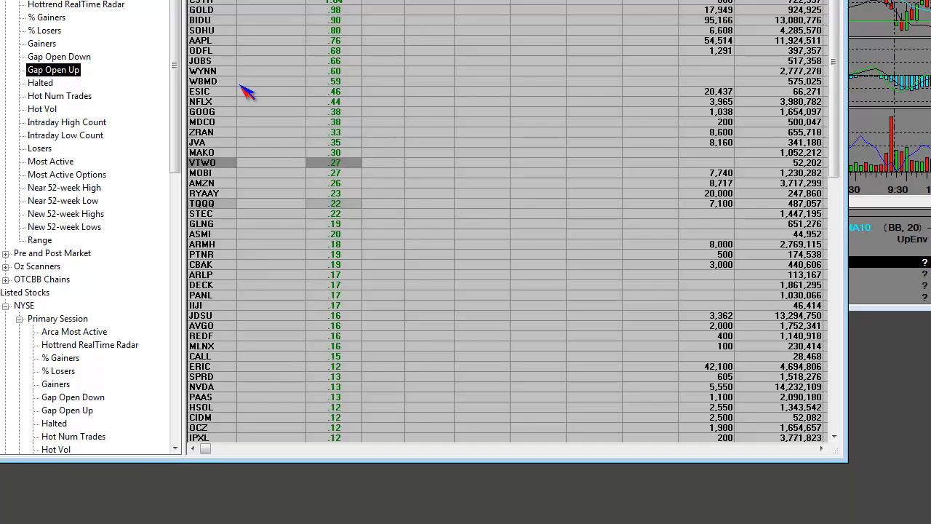
pyautogui.click(211, 111)
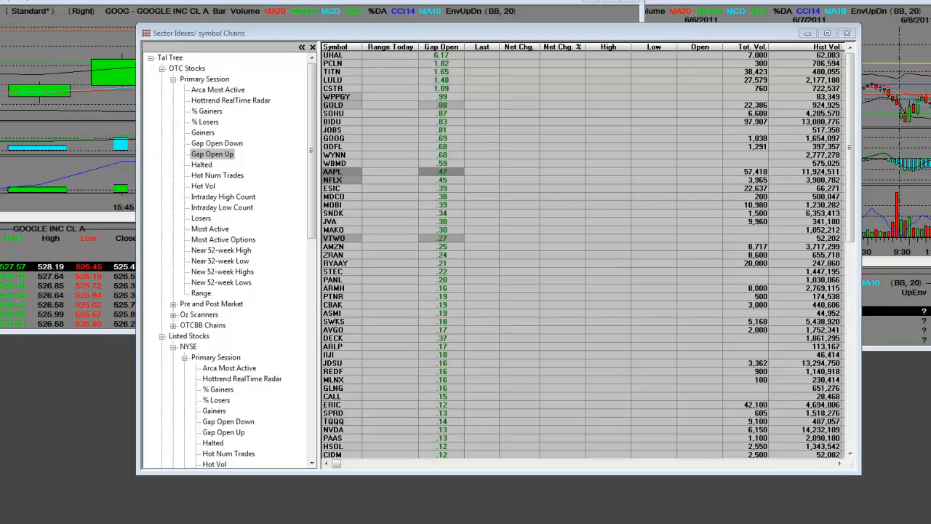
# - Re-select OTC Gap Open Up to refresh its gap percentages and volumes
pyautogui.click(334, 421)
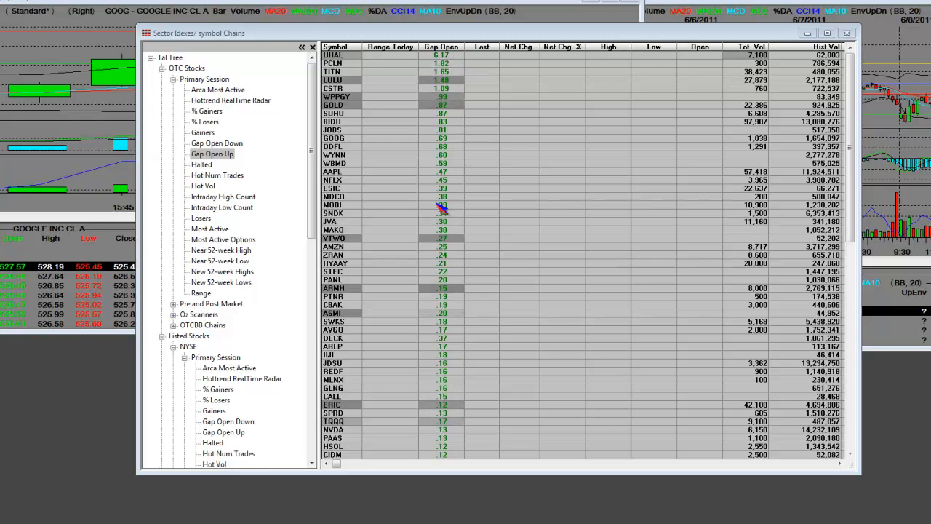
pyautogui.click(216, 143)
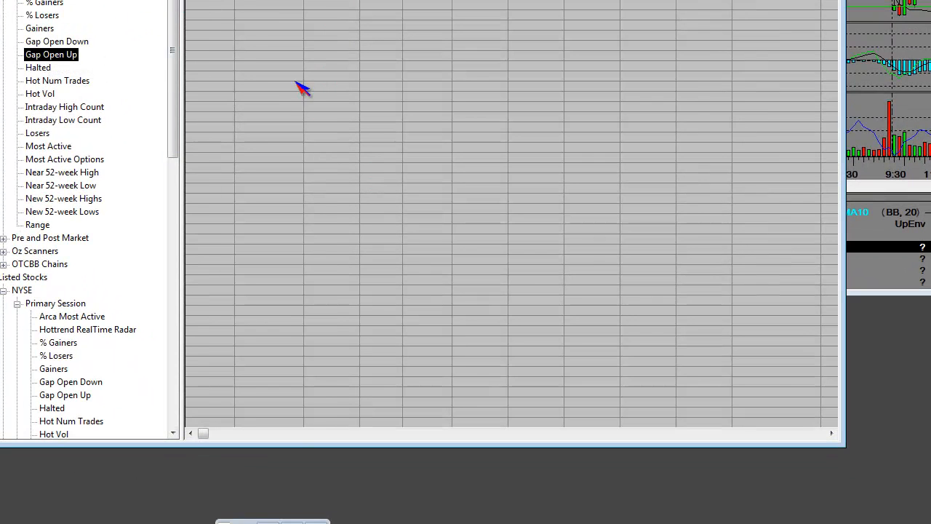
pyautogui.click(51, 54)
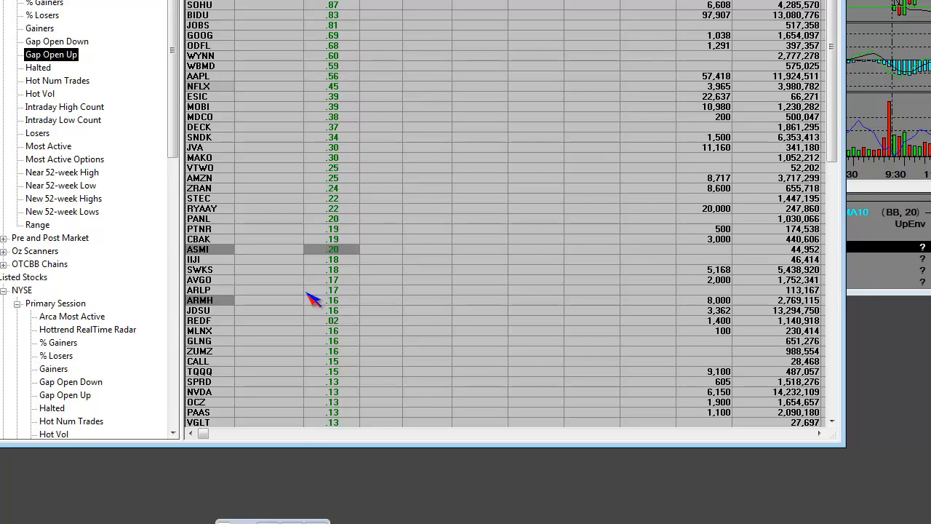